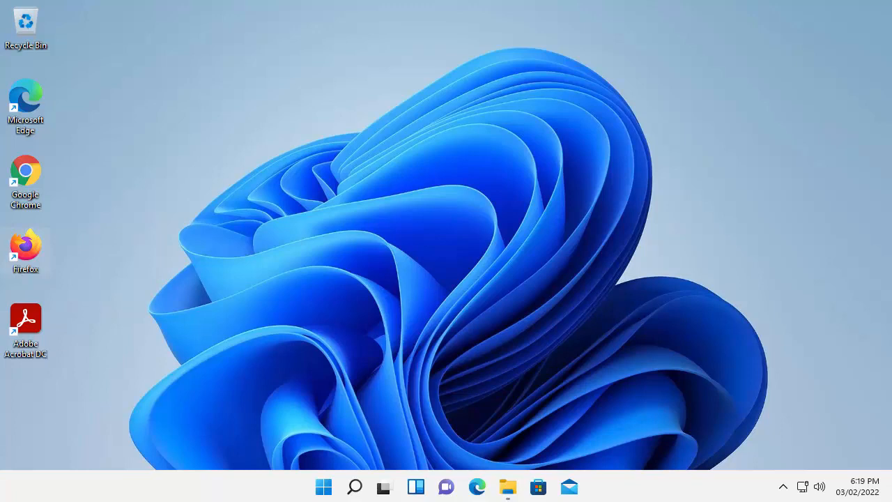
mouse_move(579, 295)
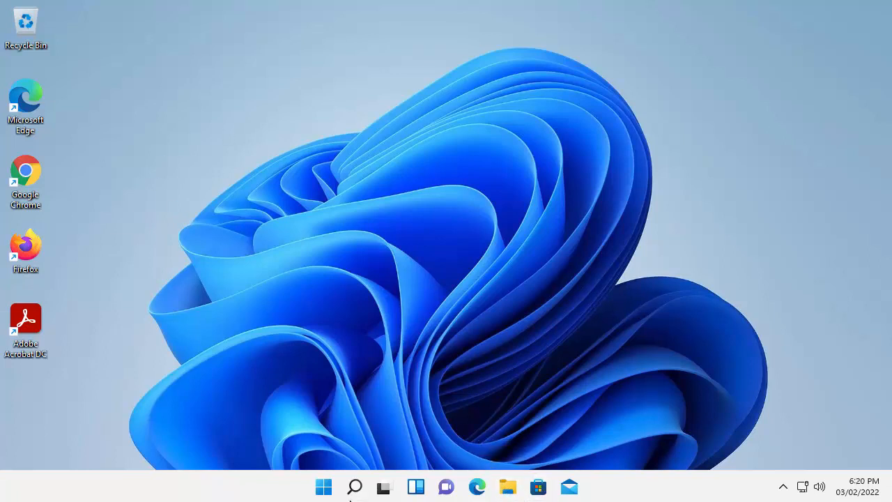
Search the Start menu for "exp" so File Explorer appears as the best match
left_click(323, 486)
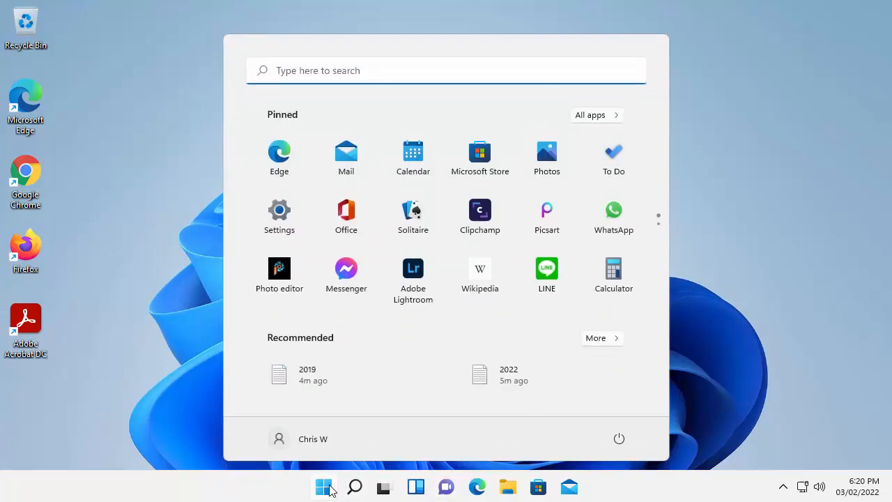
type("explorer")
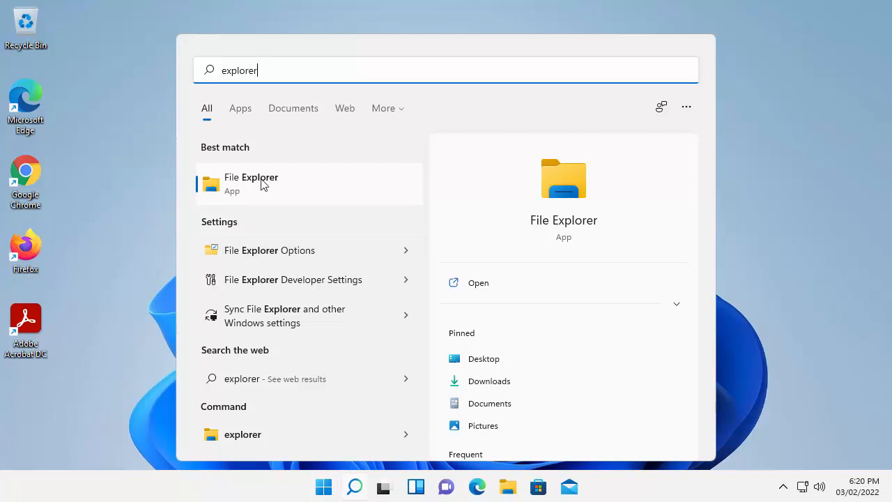
Launch File Explorer from the search results onto Quick access
left_click(264, 184)
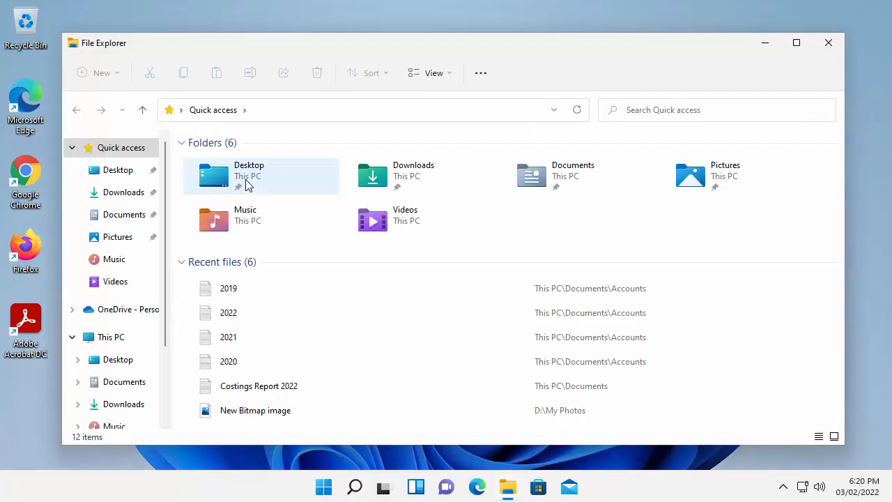
mouse_move(117, 335)
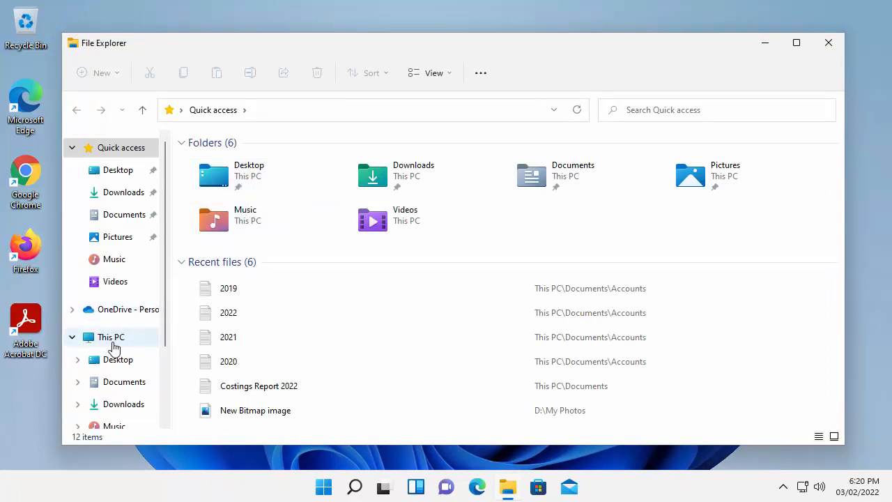
Show This PC with its user folders and drives
left_click(109, 337)
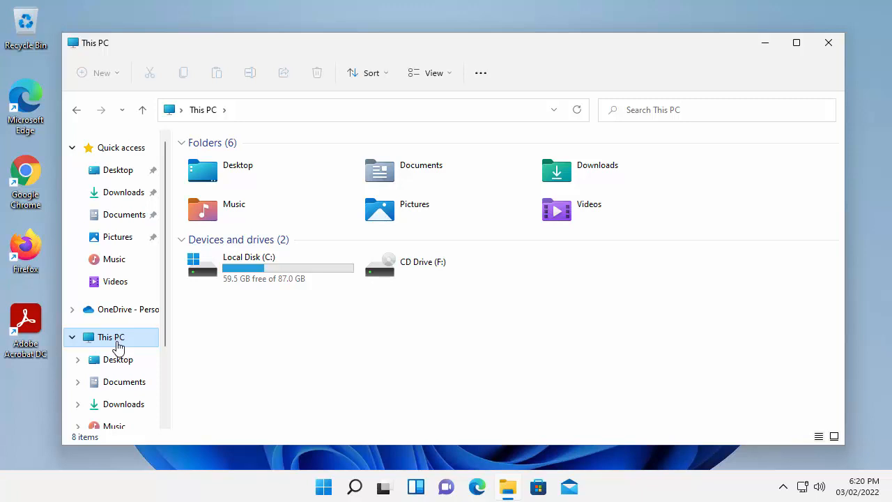
mouse_move(449, 338)
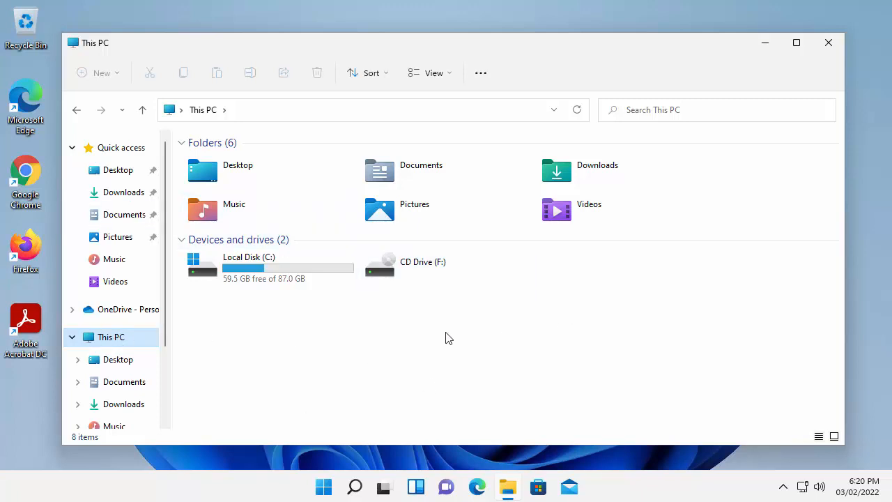
mouse_move(494, 361)
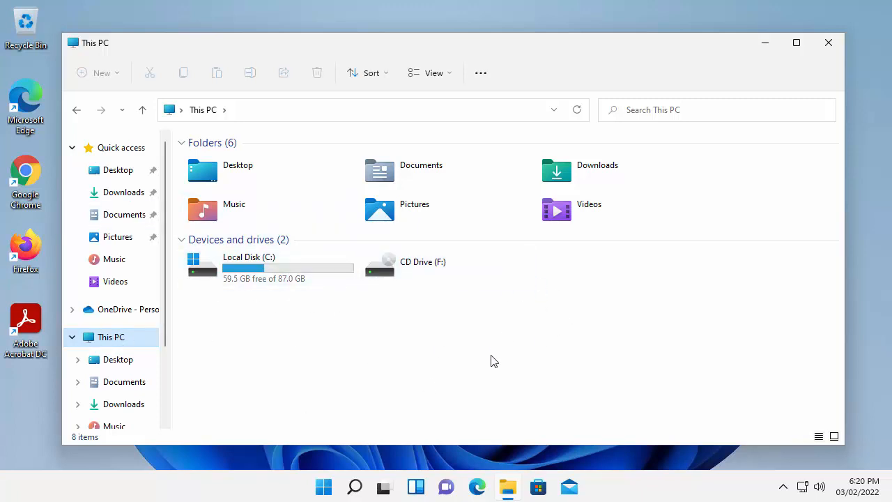
mouse_move(462, 382)
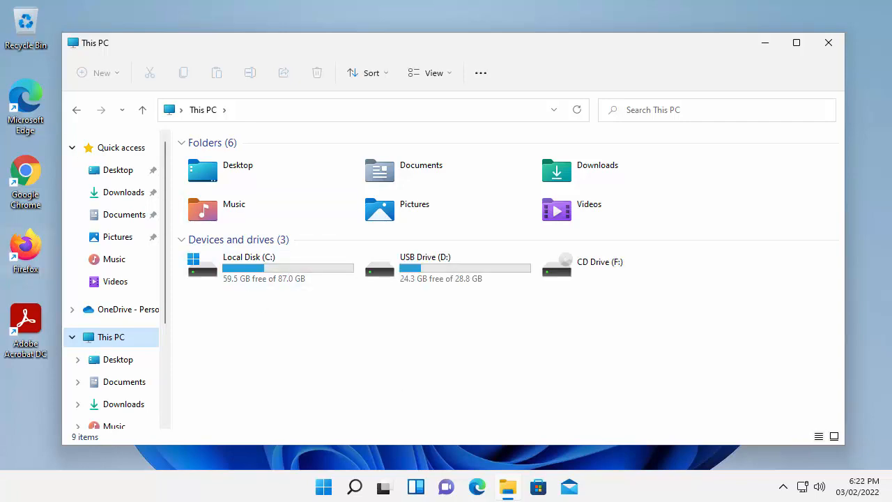
mouse_move(315, 281)
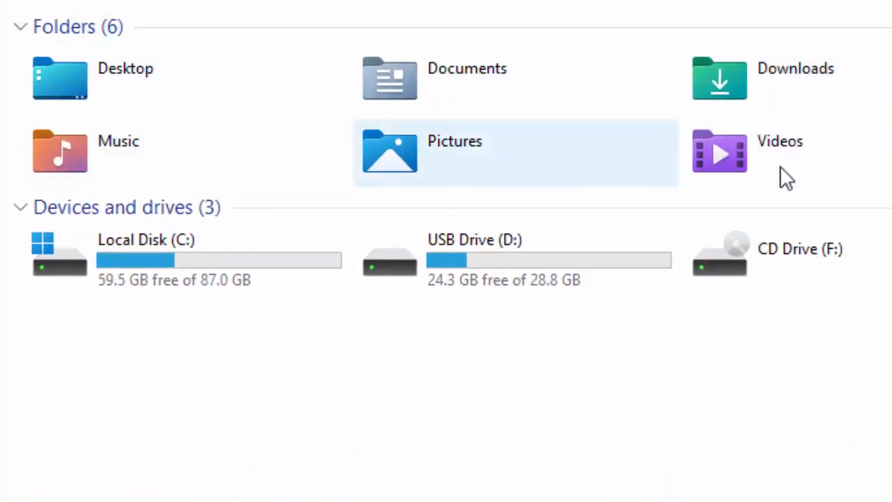
mouse_move(836, 190)
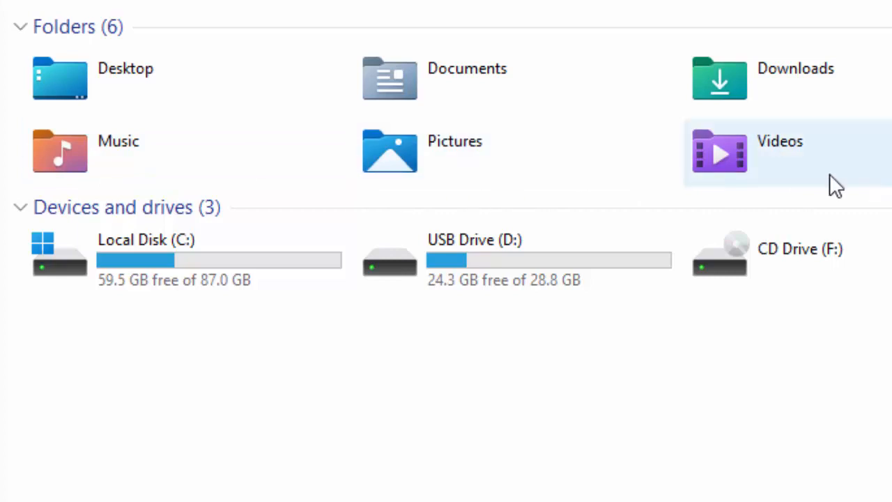
mouse_move(407, 91)
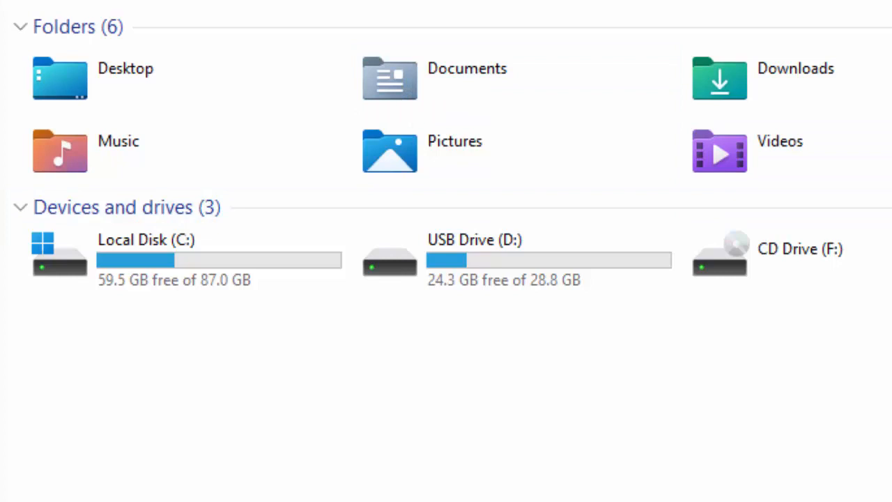
mouse_move(446, 84)
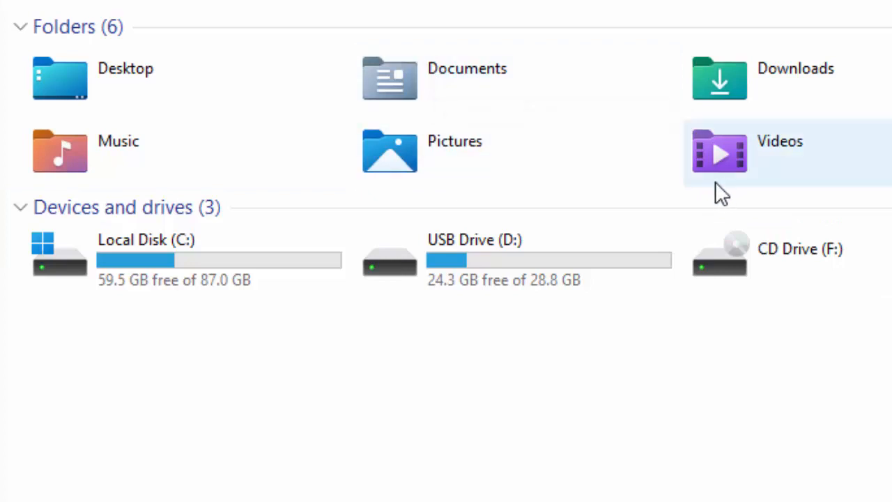
mouse_move(122, 152)
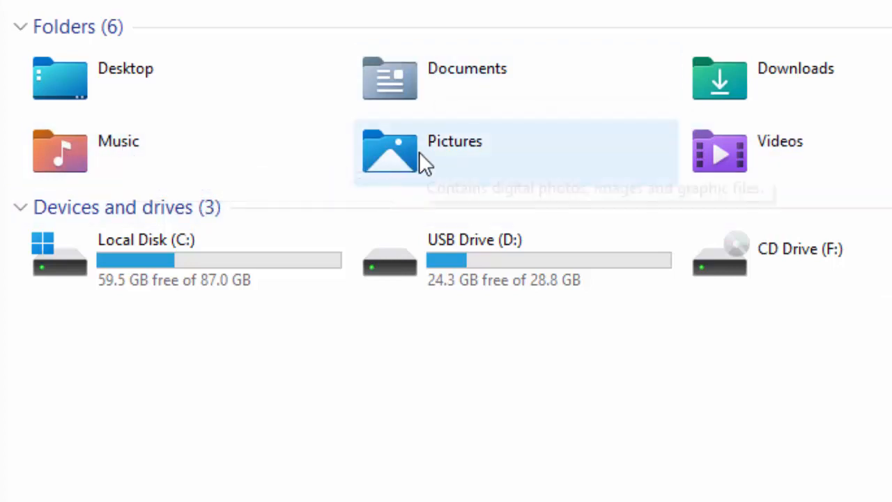
mouse_move(746, 164)
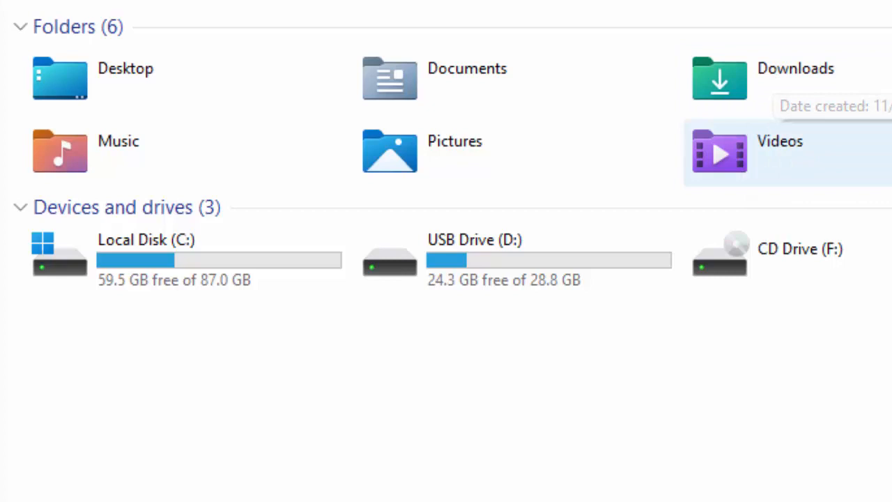
mouse_move(766, 77)
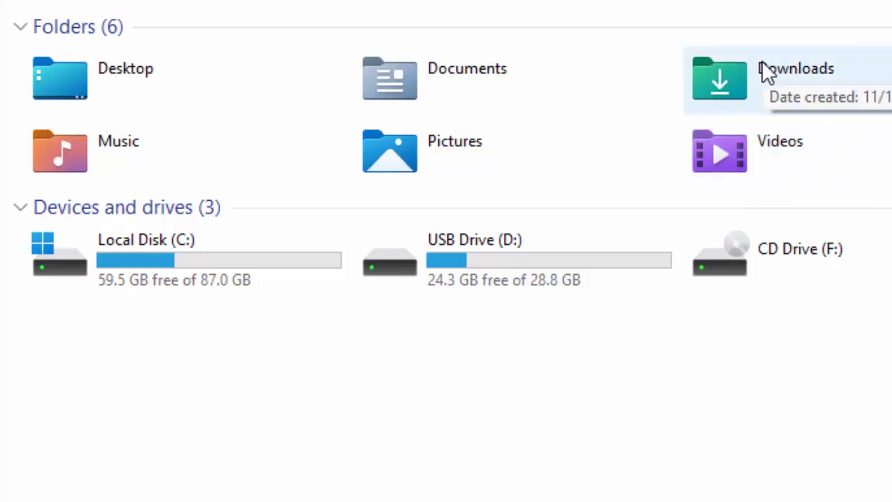
mouse_move(532, 89)
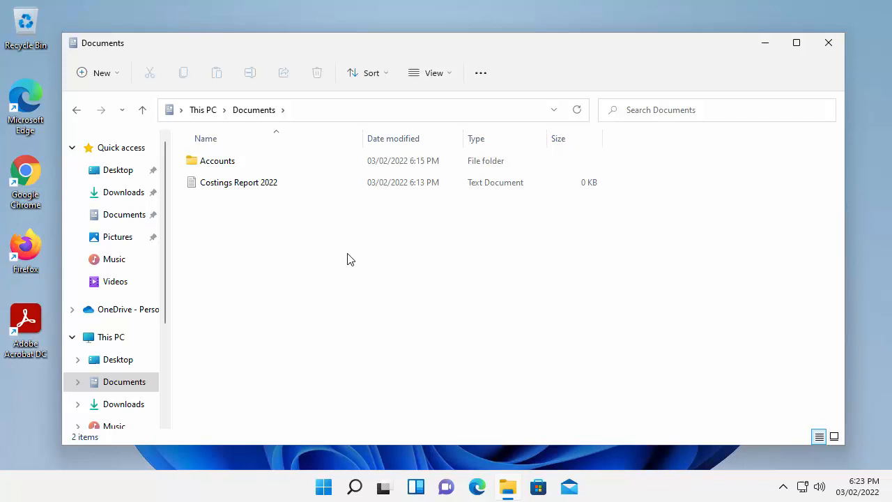
Select the Costings Report 2022 file in the Documents folder
left_click(238, 181)
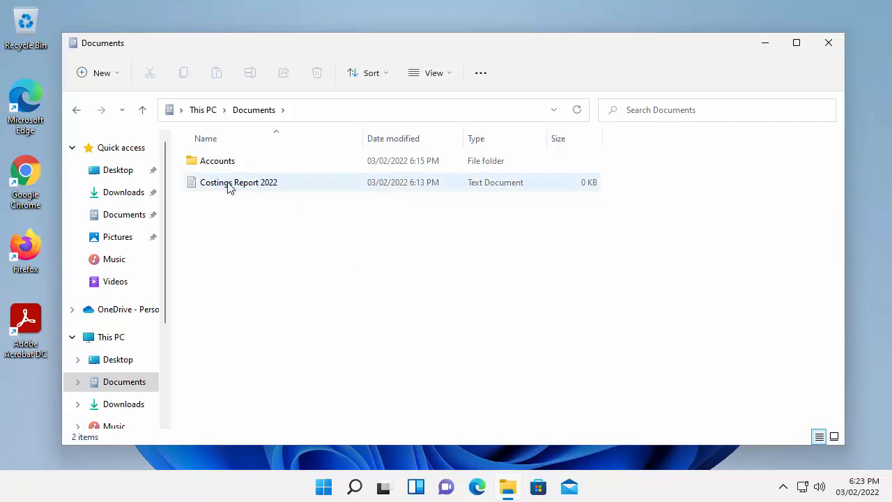
mouse_move(231, 190)
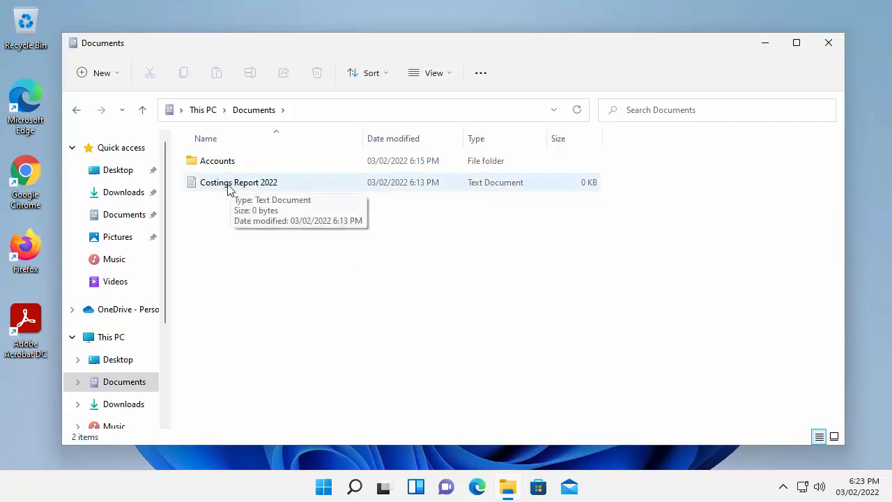
mouse_move(220, 187)
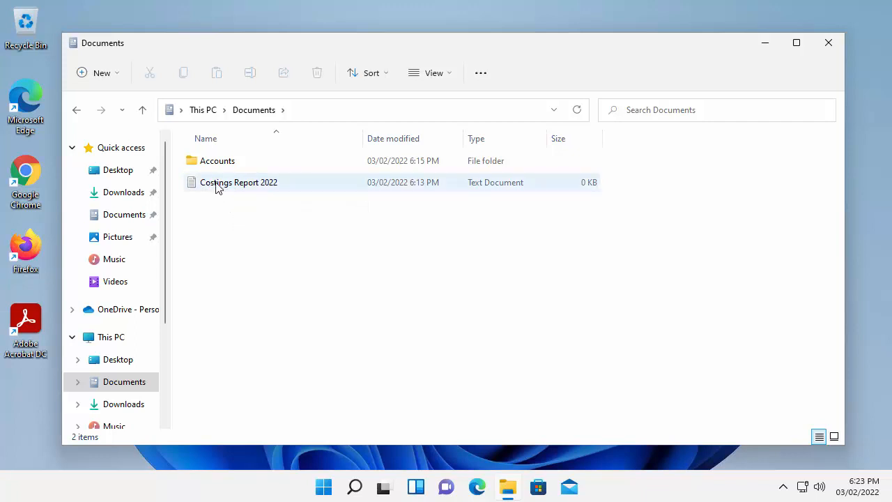
left_click(238, 181)
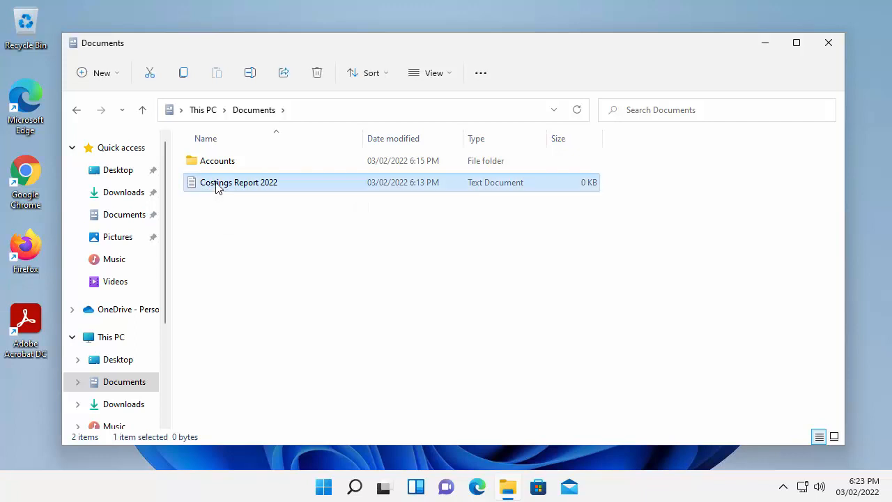
Send the Costings Report 2022 file to USB Drive (D:) via the file's Send to menu
right_click(219, 184)
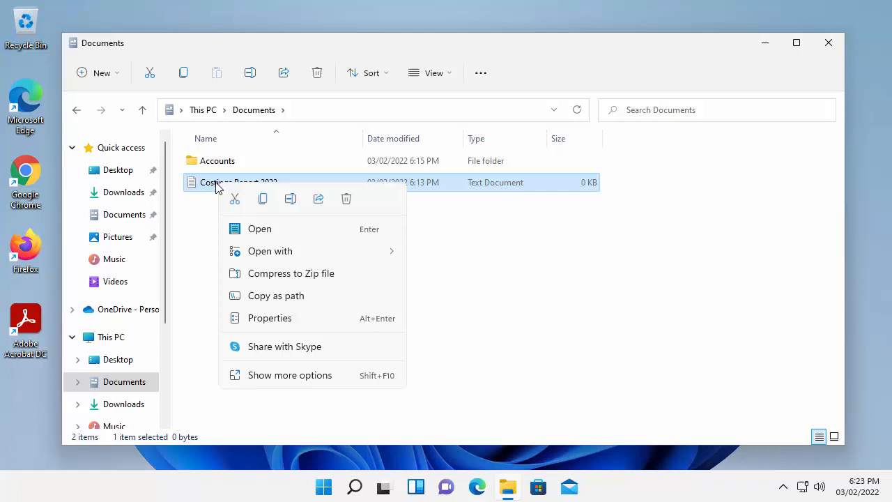
mouse_move(304, 387)
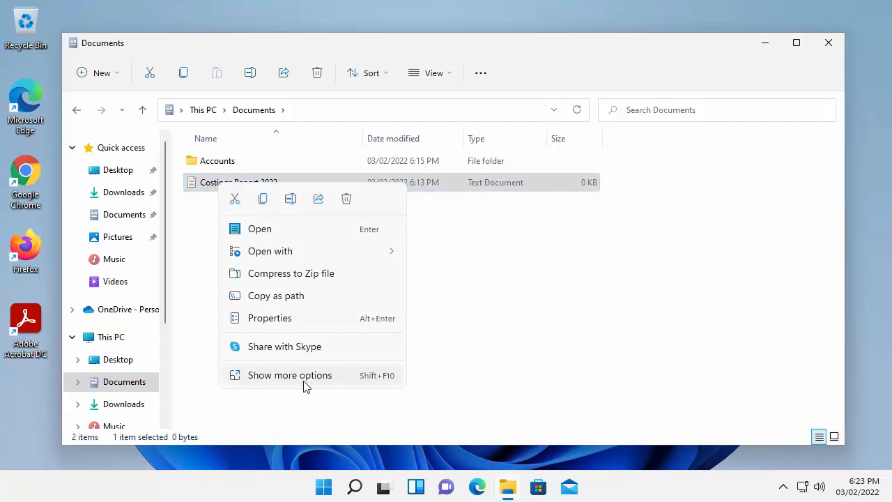
left_click(289, 375)
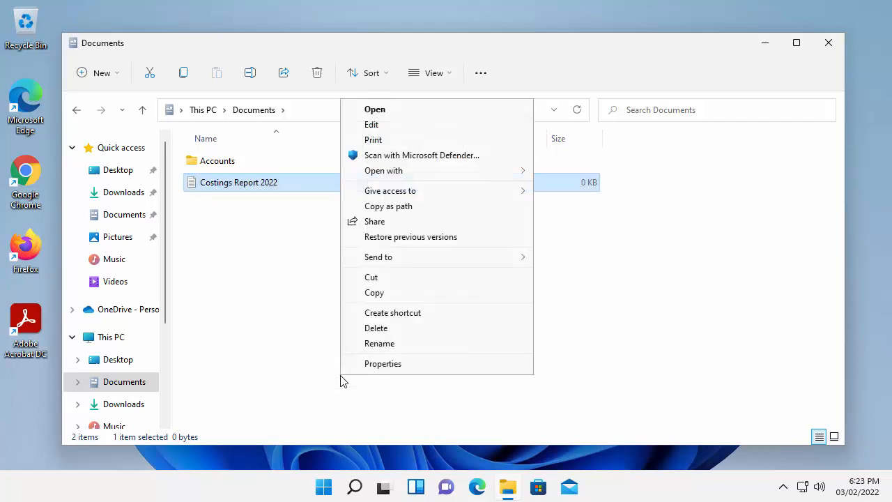
mouse_move(407, 261)
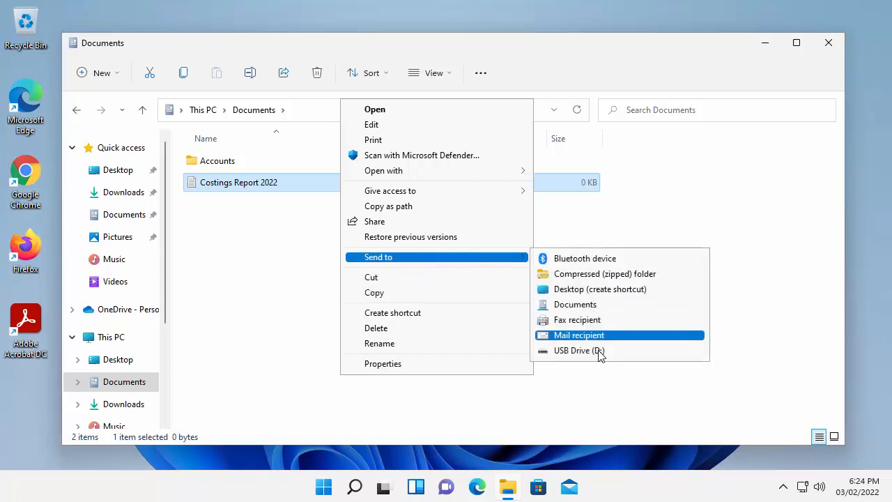
mouse_move(627, 359)
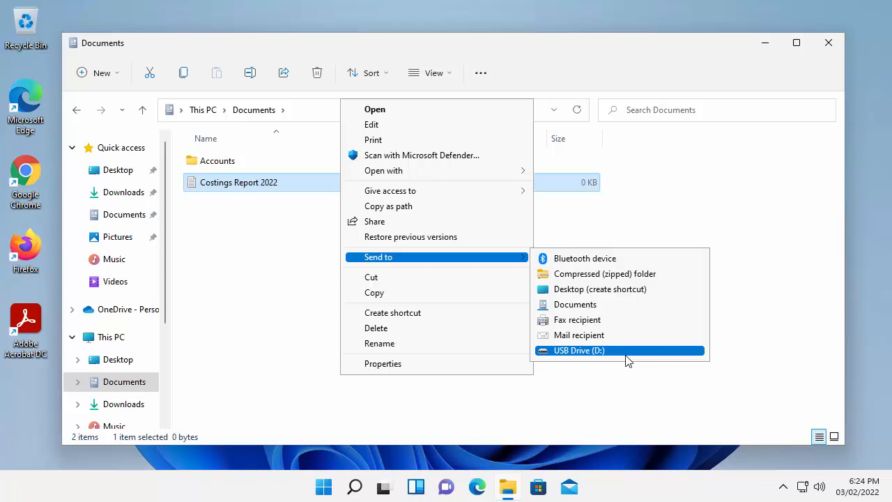
mouse_move(616, 357)
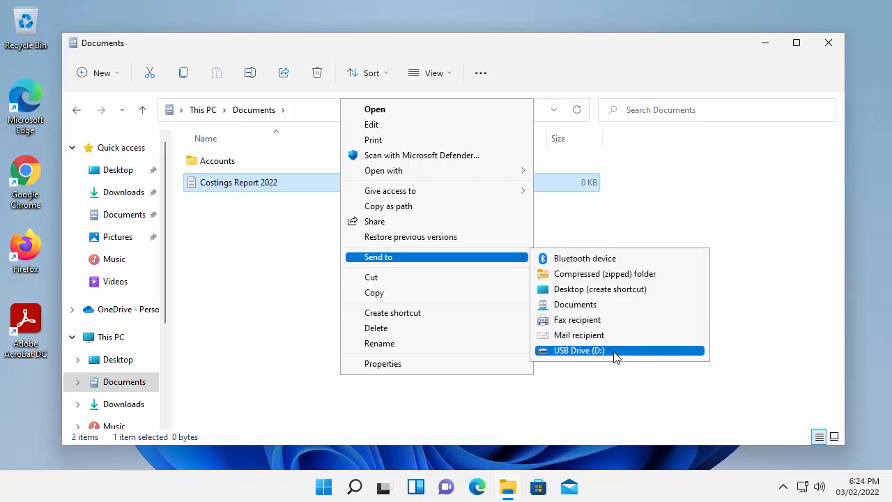
left_click(580, 349)
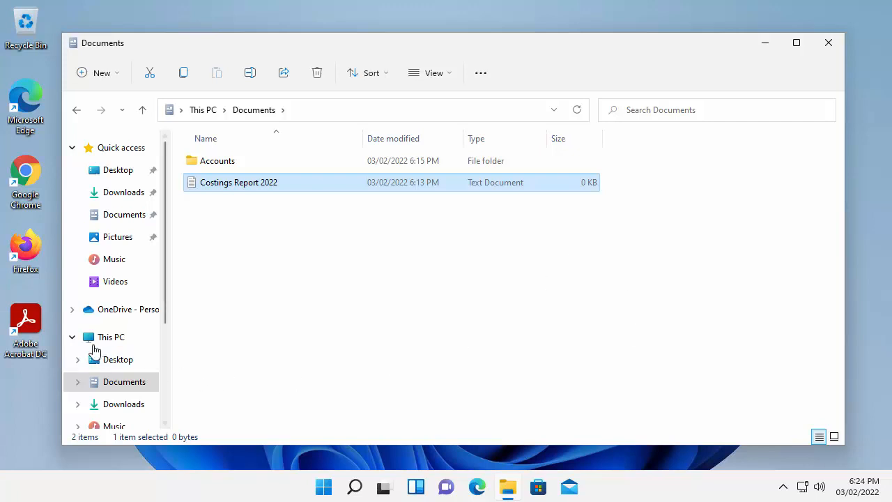
mouse_move(109, 349)
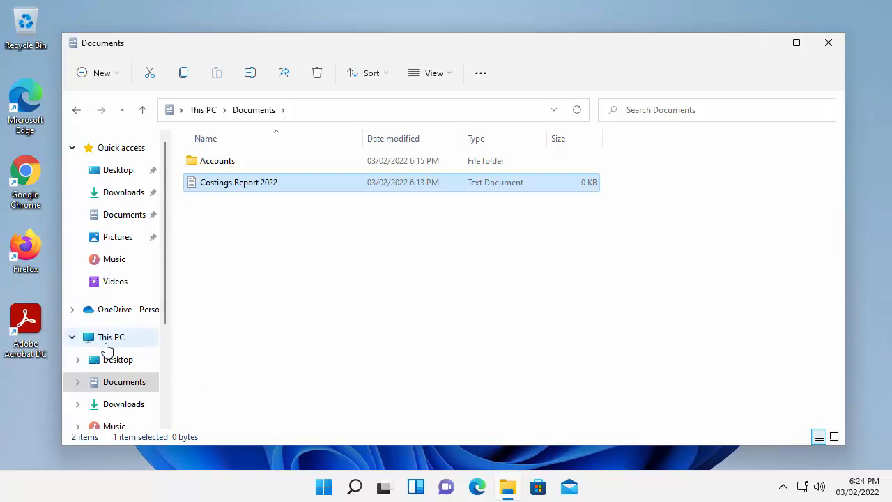
Go to This PC and open USB Drive (D:) to verify Costings Report 2022 is there
left_click(110, 337)
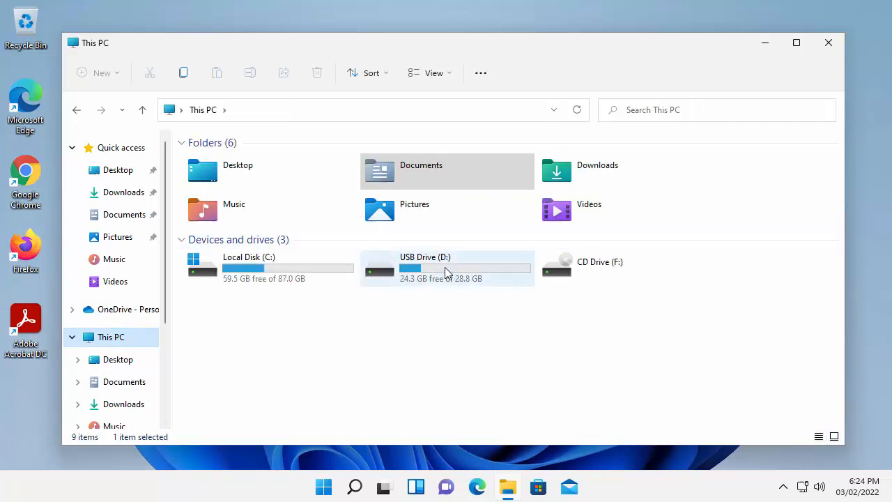
double_click(445, 267)
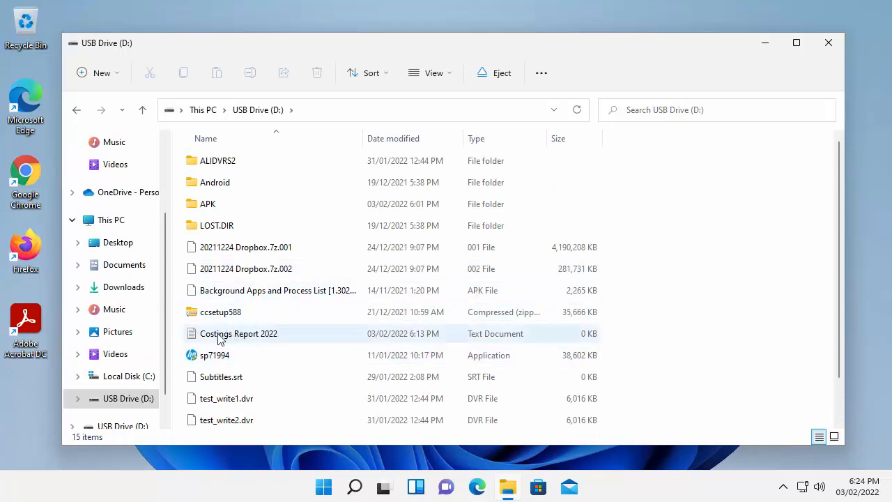
mouse_move(240, 334)
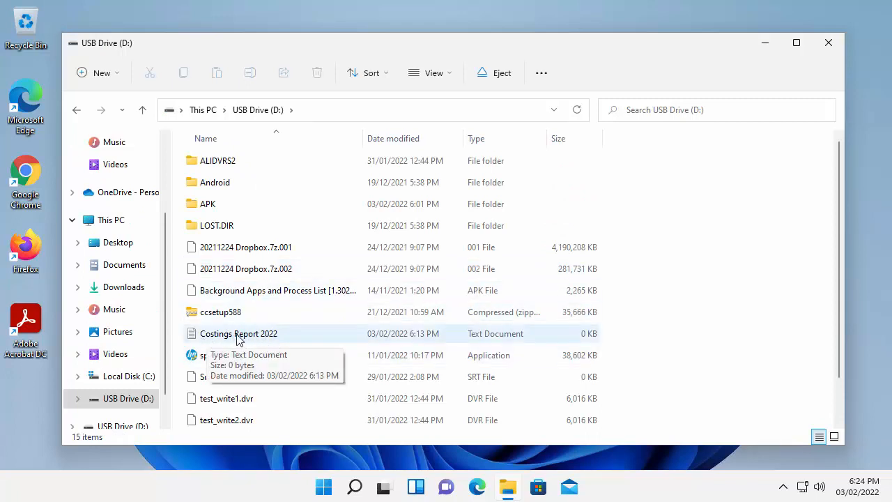
mouse_move(546, 468)
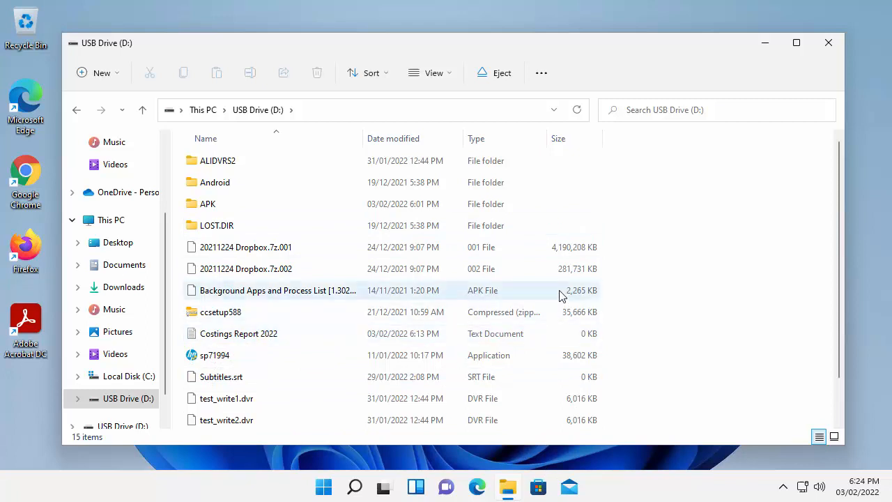
mouse_move(791, 232)
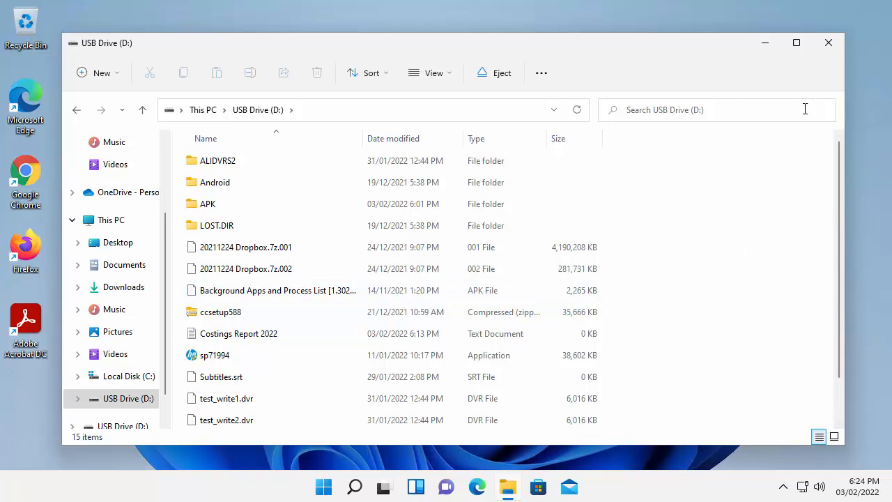
mouse_move(147, 309)
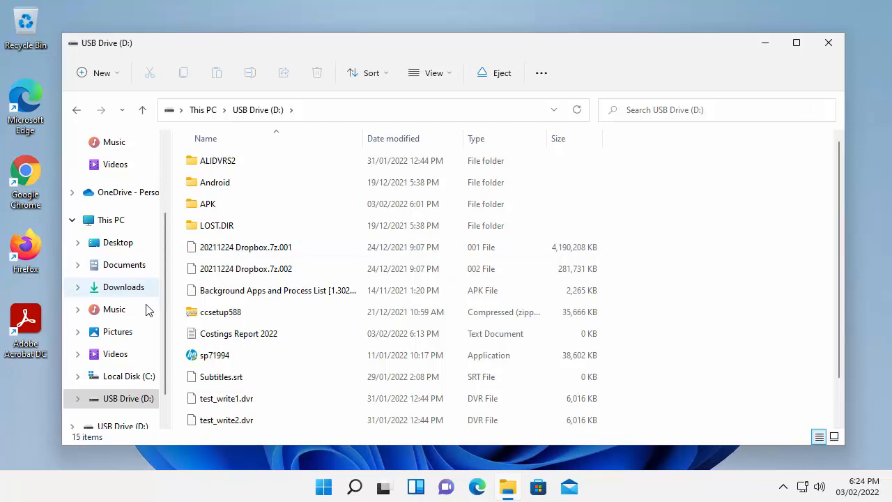
mouse_move(123, 272)
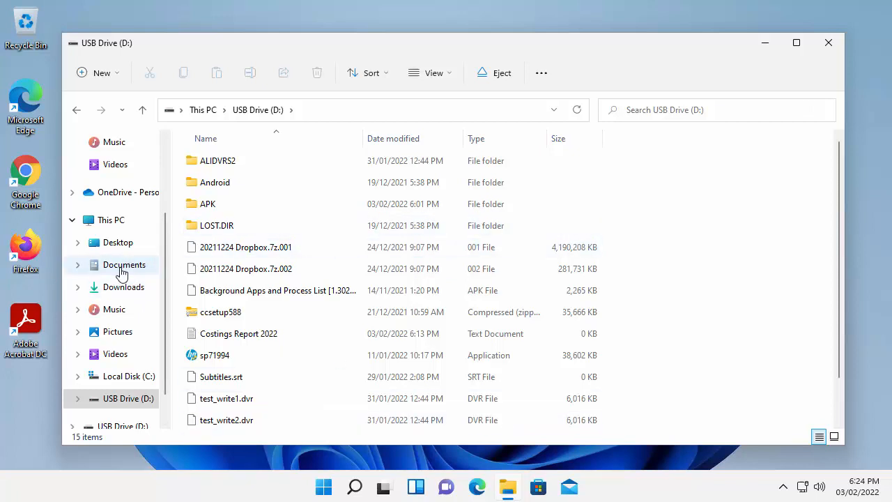
Look inside the Accounts folder in Documents, then return to Documents
left_click(124, 265)
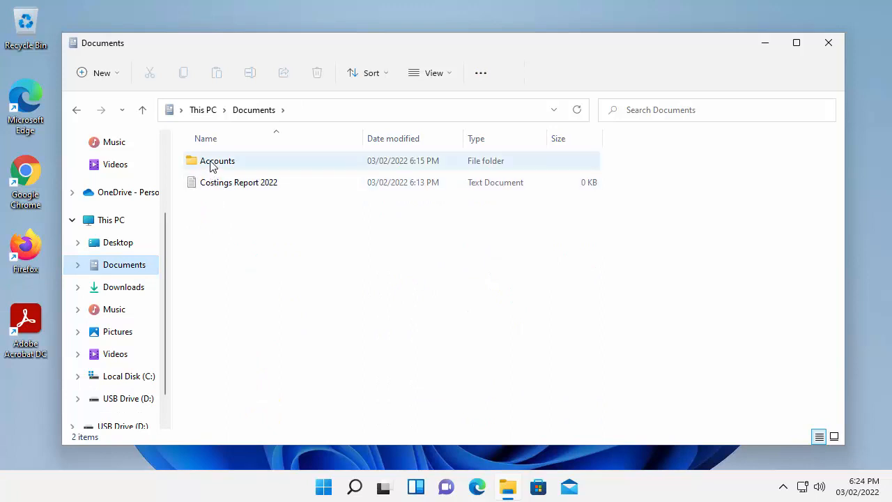
double_click(217, 160)
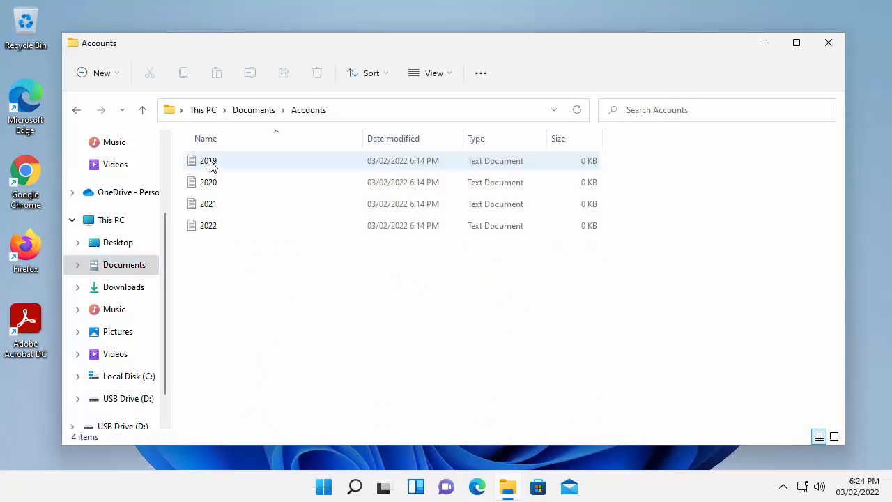
mouse_move(212, 165)
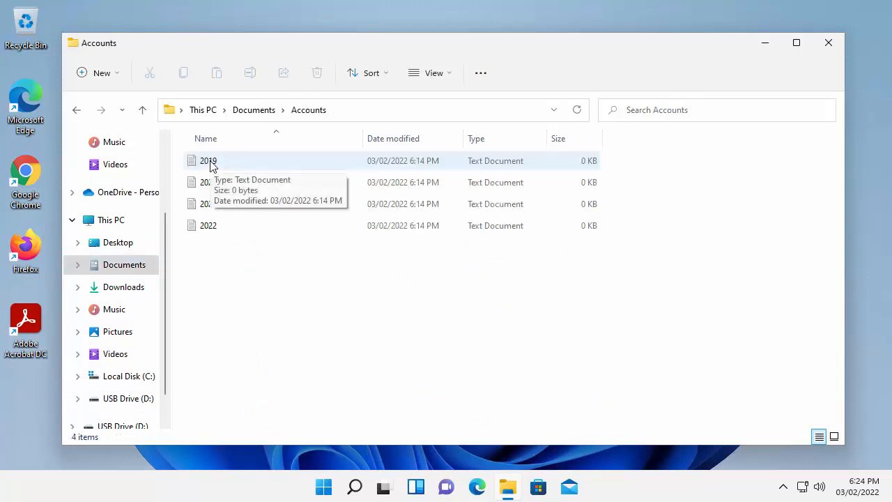
mouse_move(254, 170)
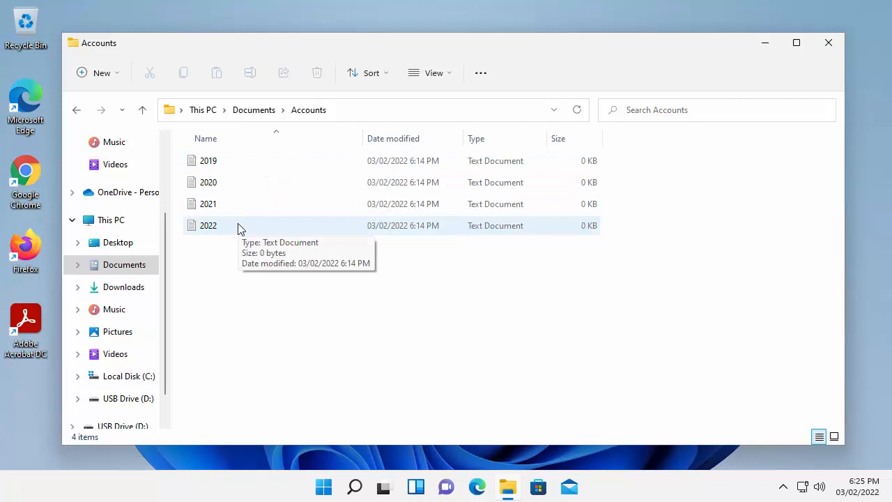
mouse_move(341, 114)
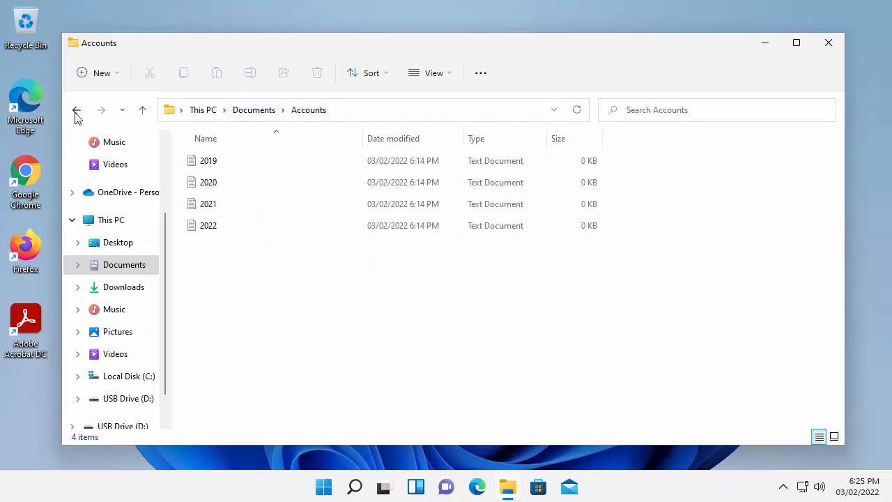
left_click(75, 108)
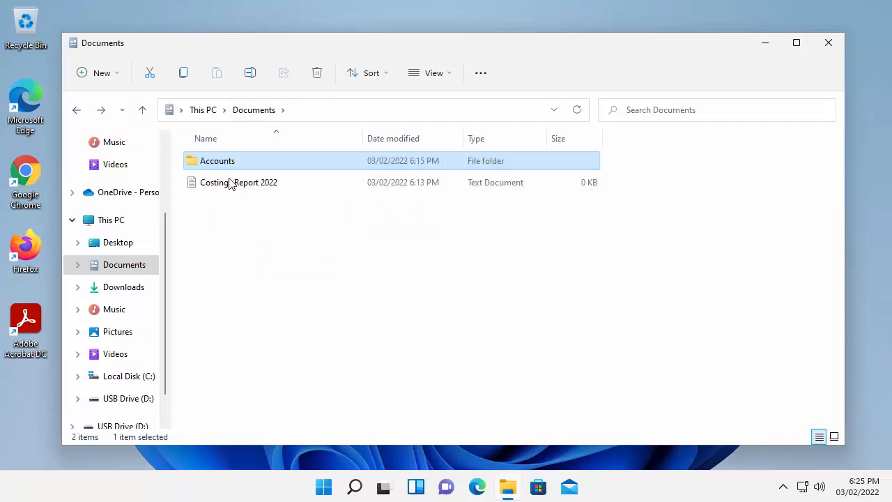
mouse_move(226, 164)
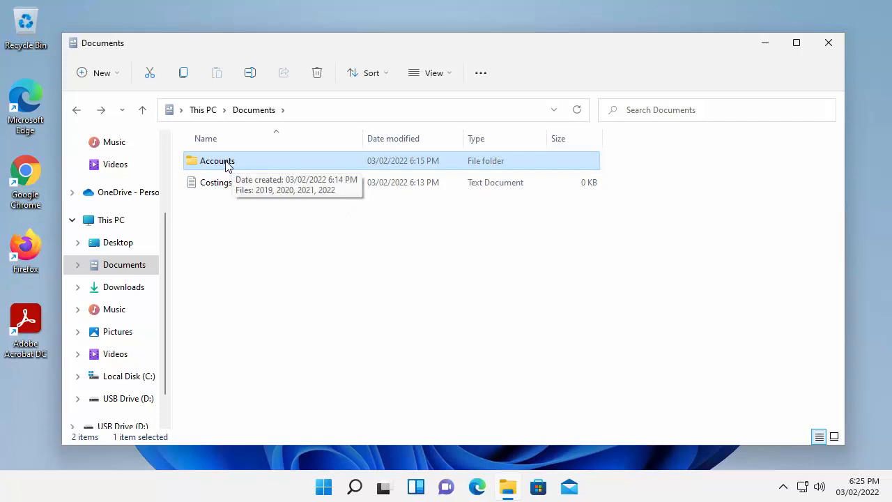
Bring up the full actions menu for the Accounts folder to reach Send to
right_click(218, 161)
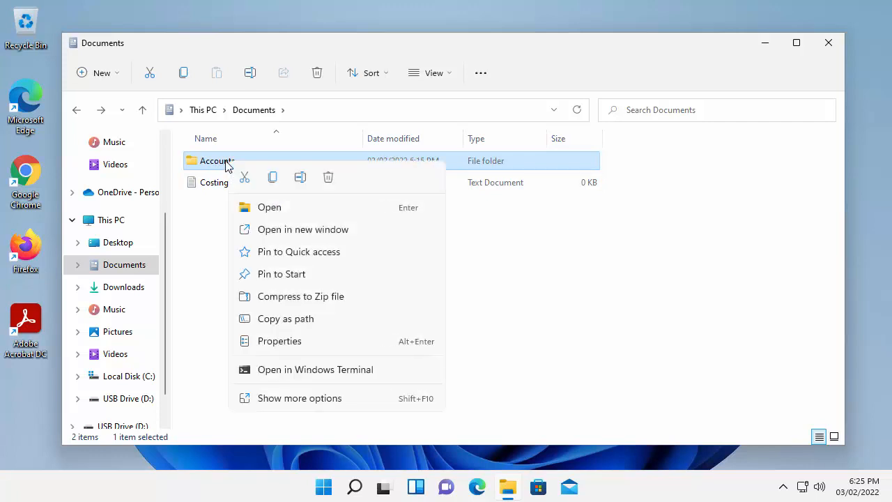
mouse_move(290, 399)
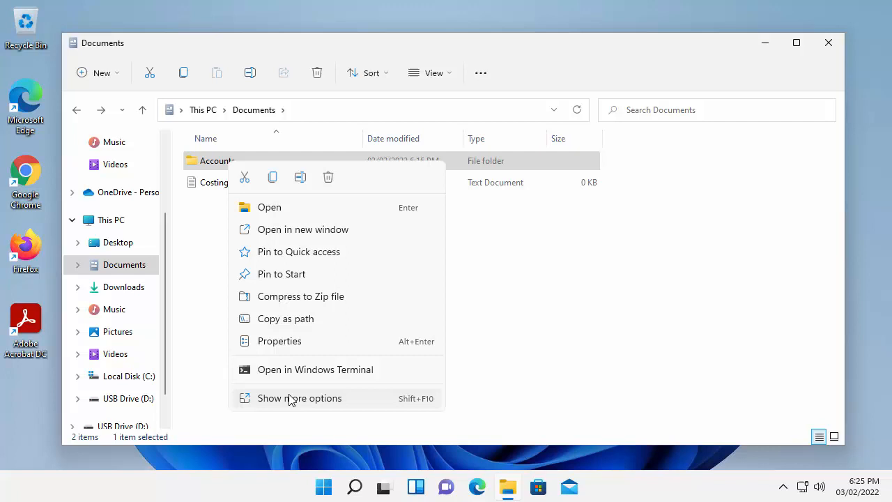
left_click(298, 399)
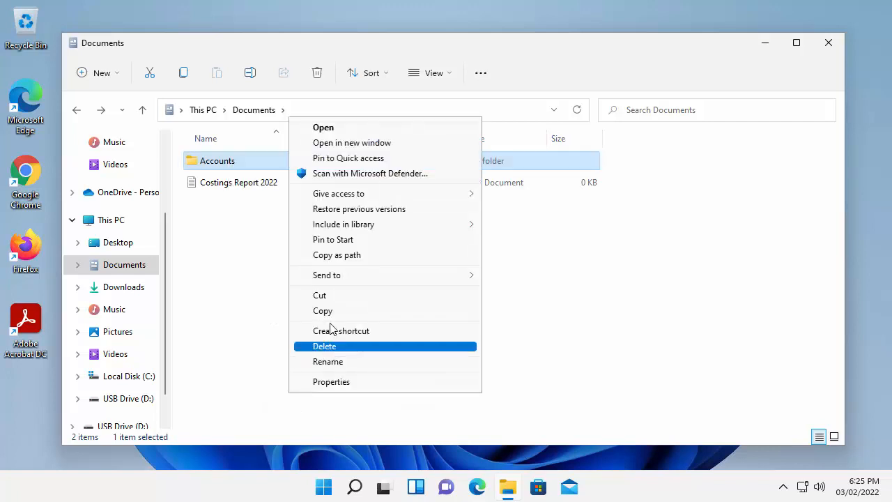
mouse_move(326, 276)
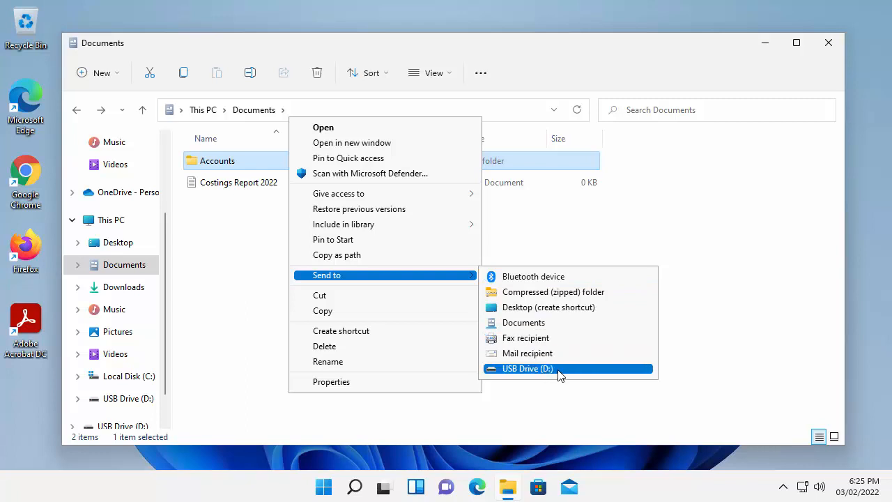
mouse_move(585, 374)
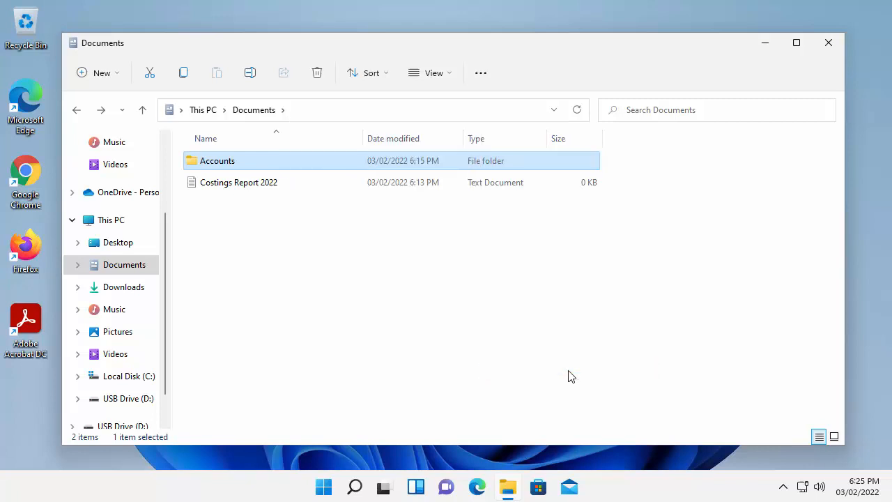
mouse_move(648, 165)
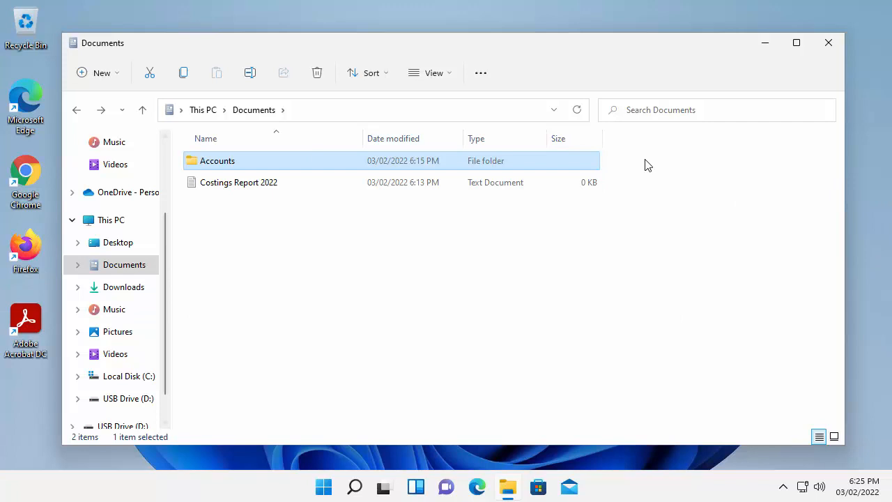
mouse_move(660, 373)
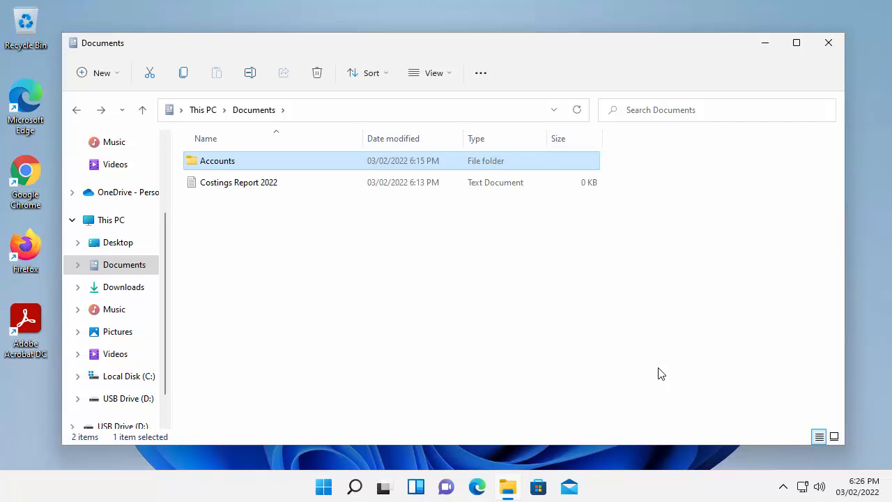
mouse_move(254, 237)
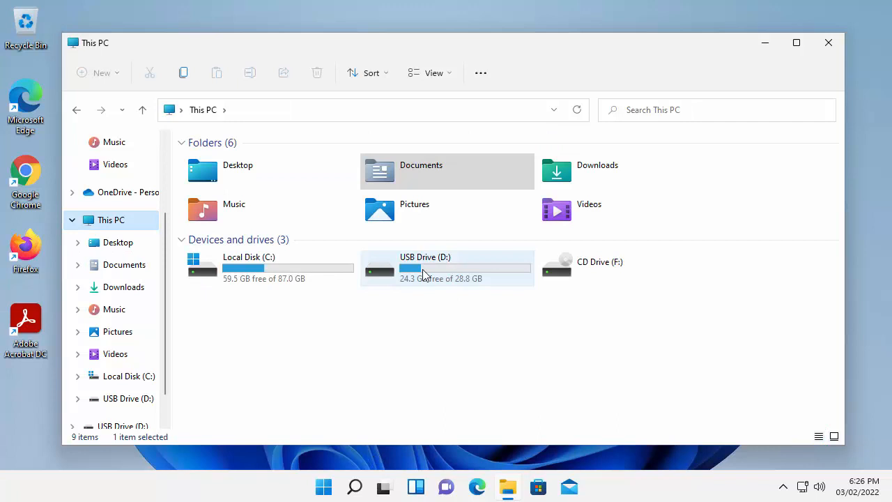
double_click(446, 267)
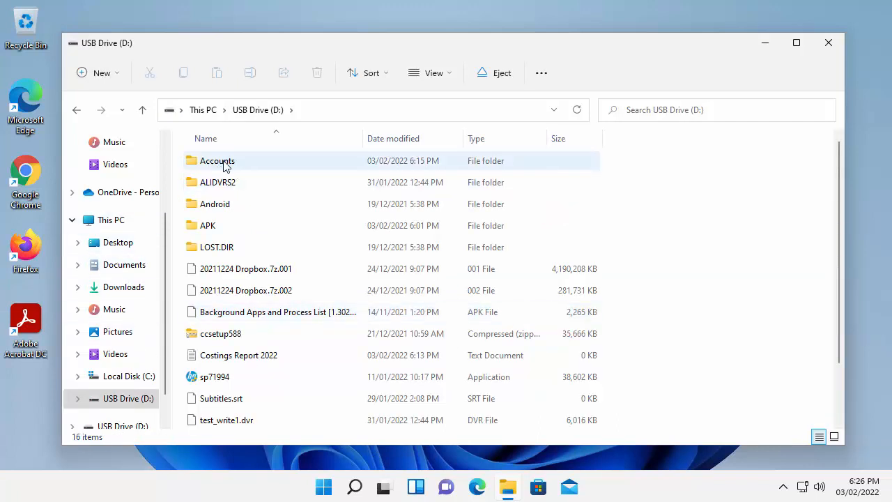
double_click(218, 160)
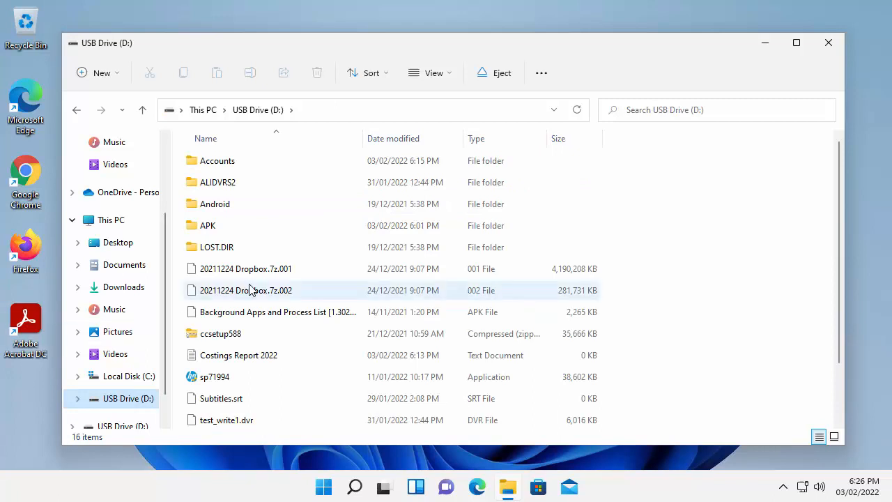
left_click(124, 265)
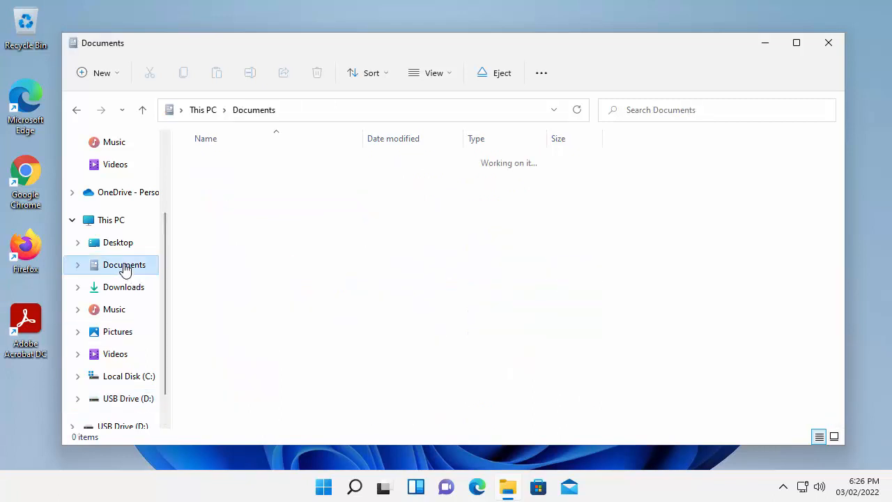